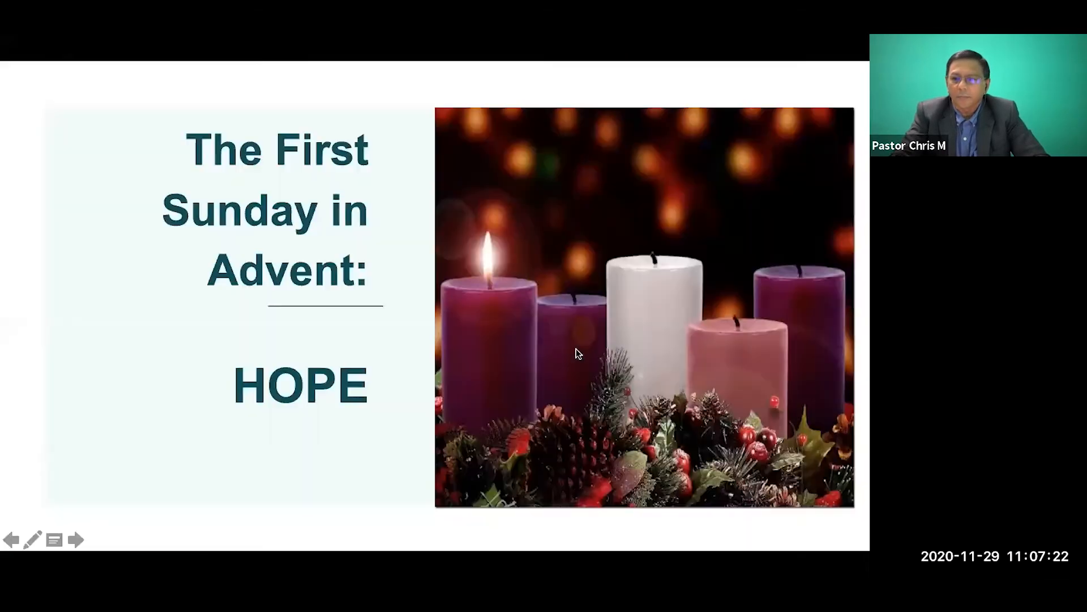
{"action": "left_click", "coordinate": [81, 541]}
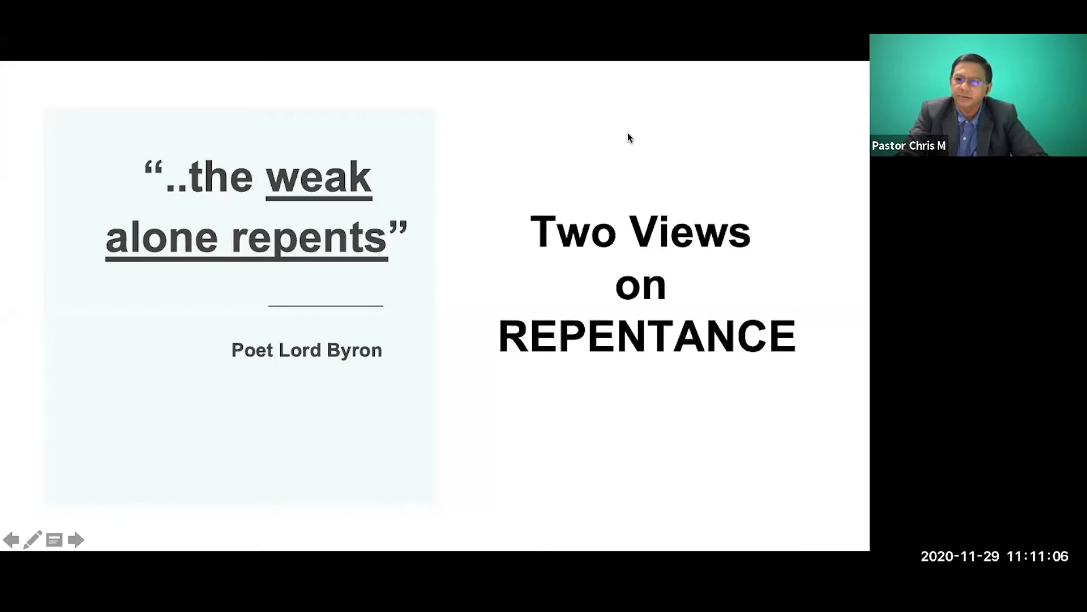
{"action": "mouse_move", "coordinate": [691, 84]}
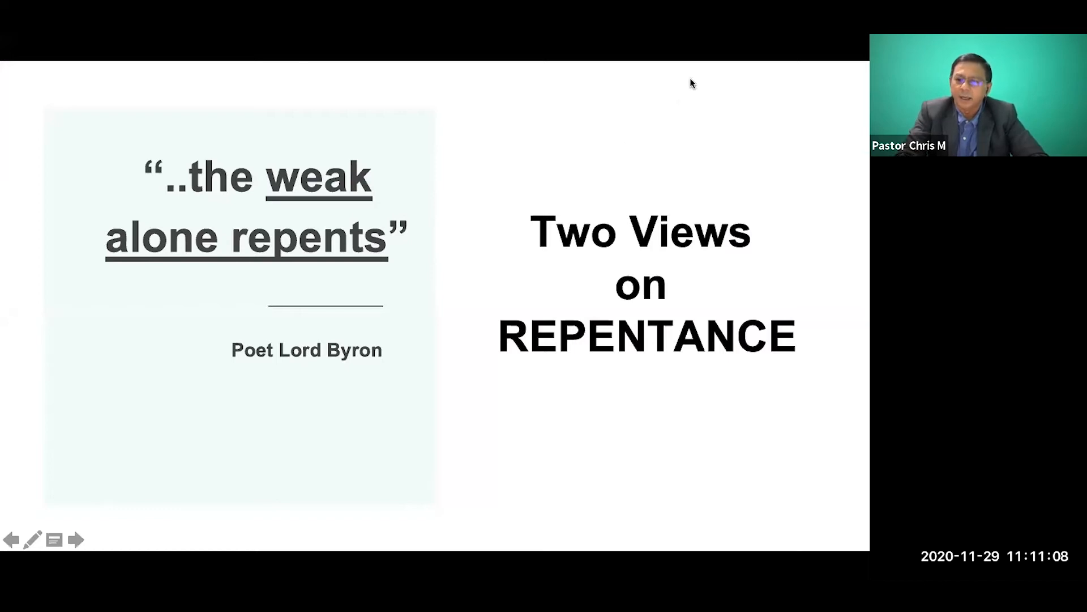
{"action": "mouse_move", "coordinate": [755, 475]}
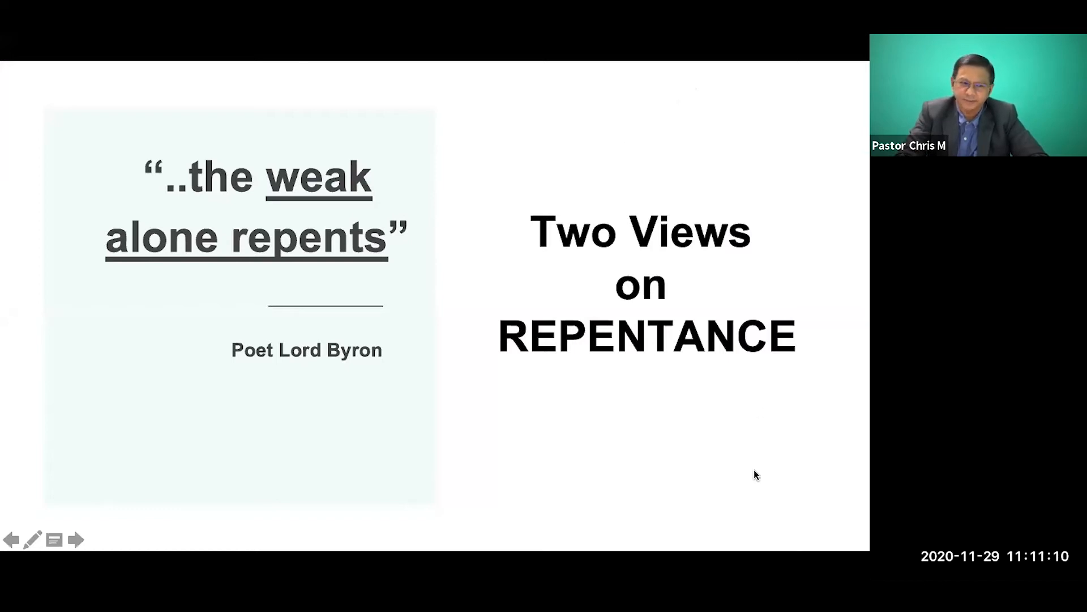